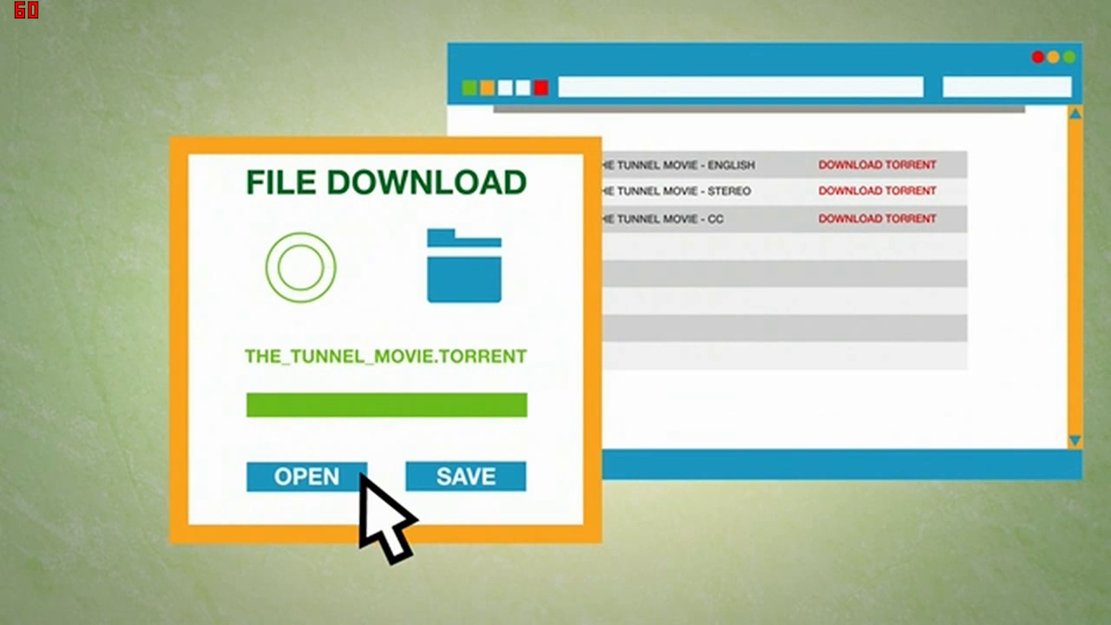
- Open THE_TUNNEL_MOVIE.TORRENT and view The Tunnel Movie (2.9GB) downloading in the Torrents list
click(305, 475)
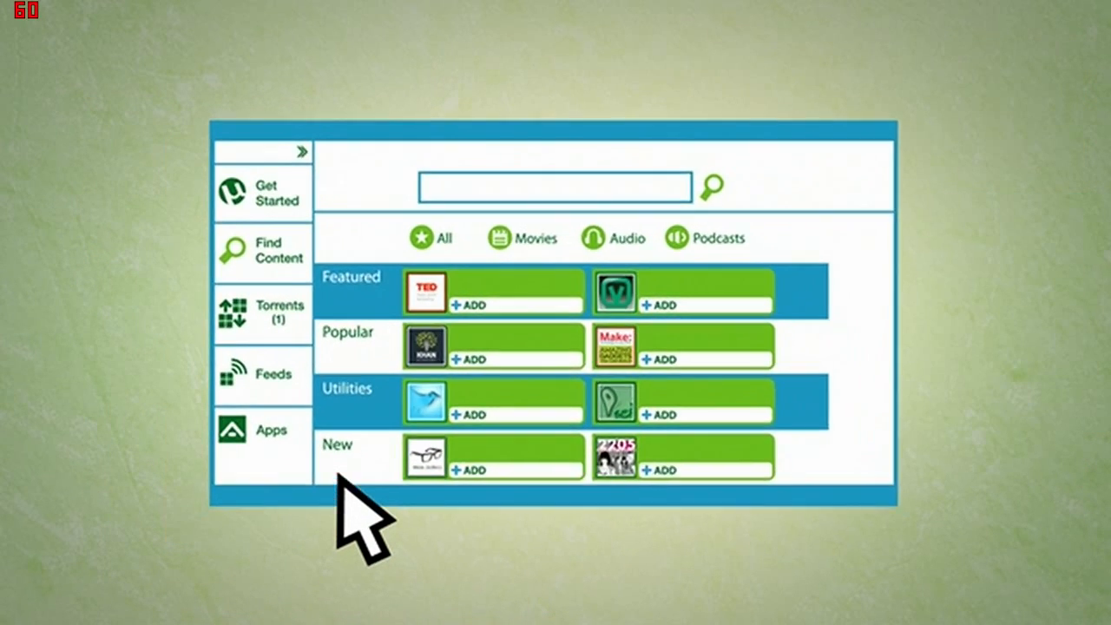
click(262, 314)
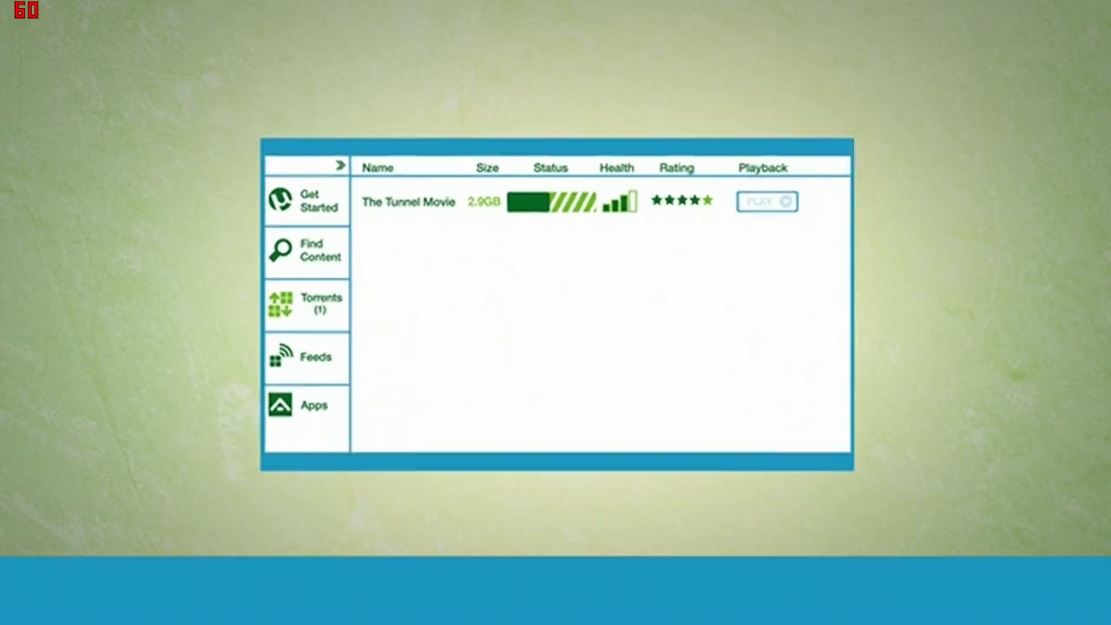